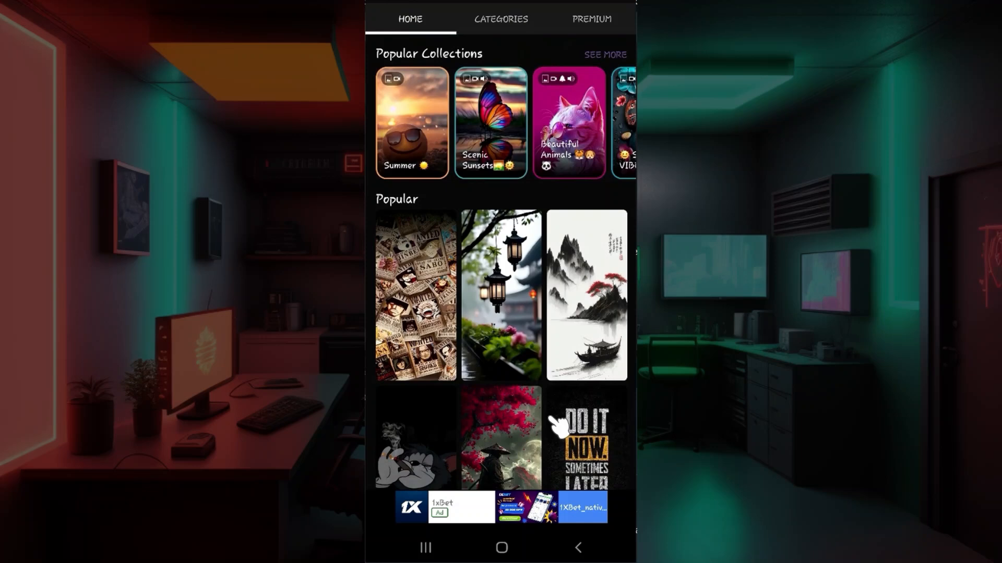
- Reach the Settings page from the main navigation drawer
{"action": "scroll", "scroll_direction": "up", "scroll_amount": 3}
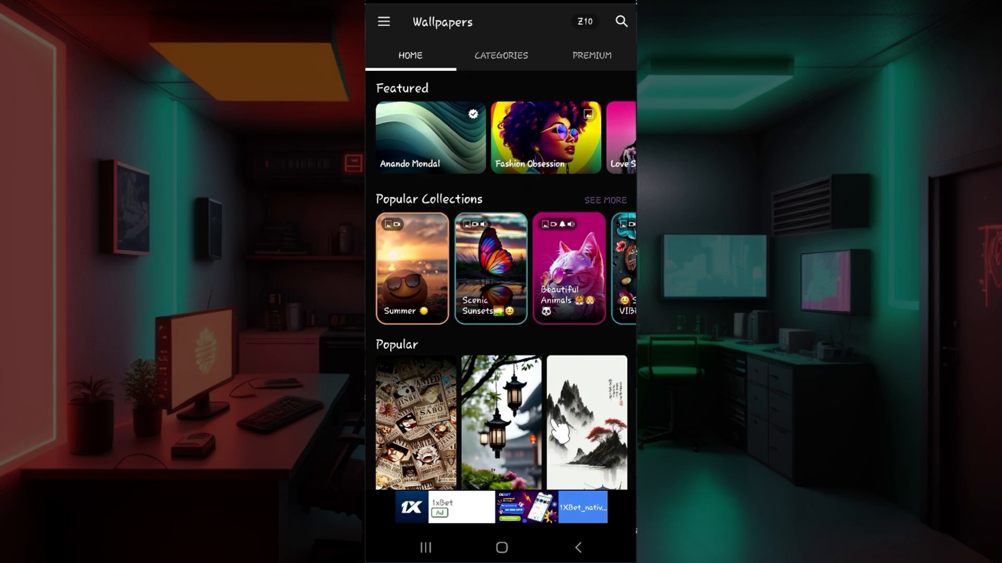
{"action": "mouse_move", "coordinate": [383, 29]}
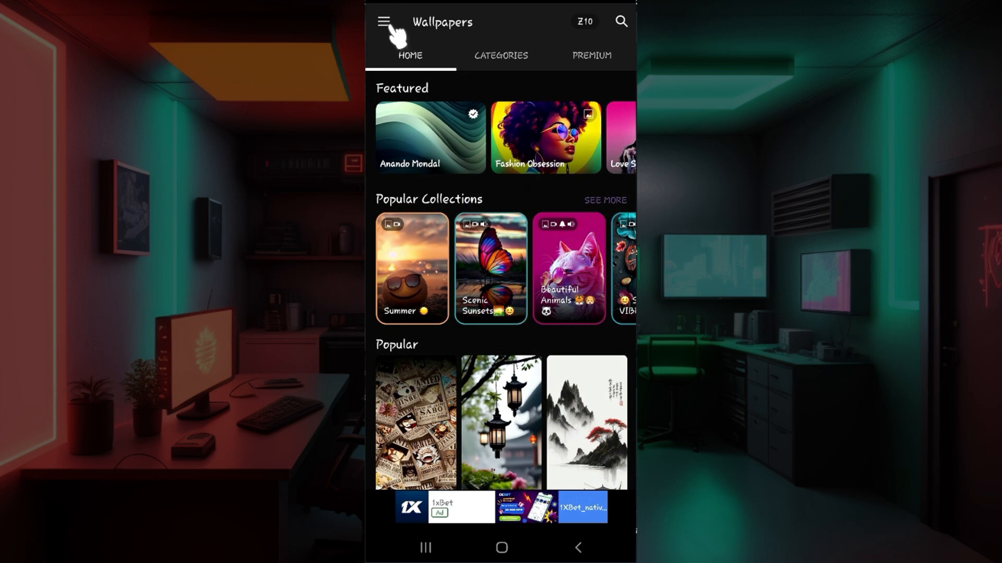
{"action": "left_click", "coordinate": [383, 21]}
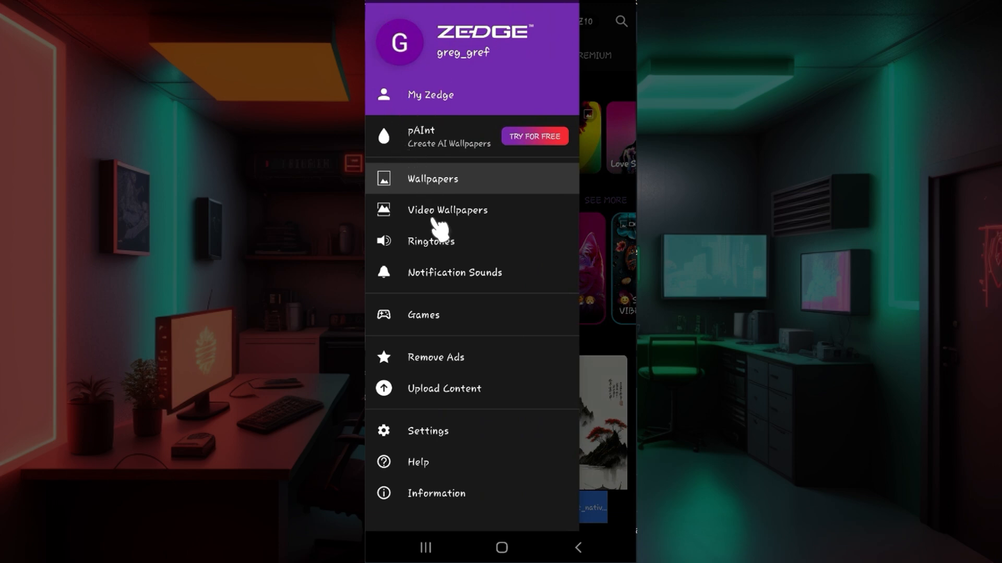
{"action": "mouse_move", "coordinate": [453, 269]}
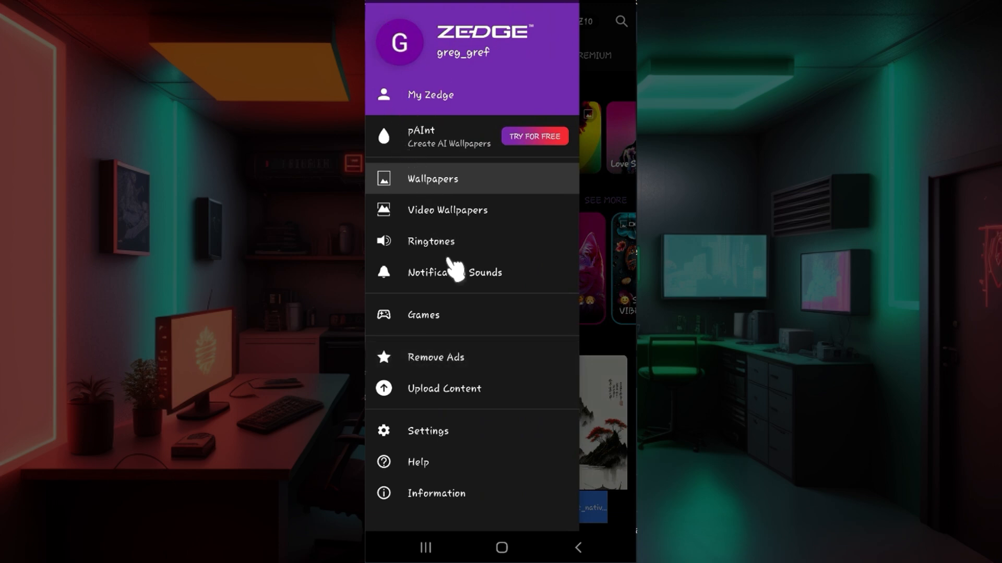
{"action": "mouse_move", "coordinate": [456, 449]}
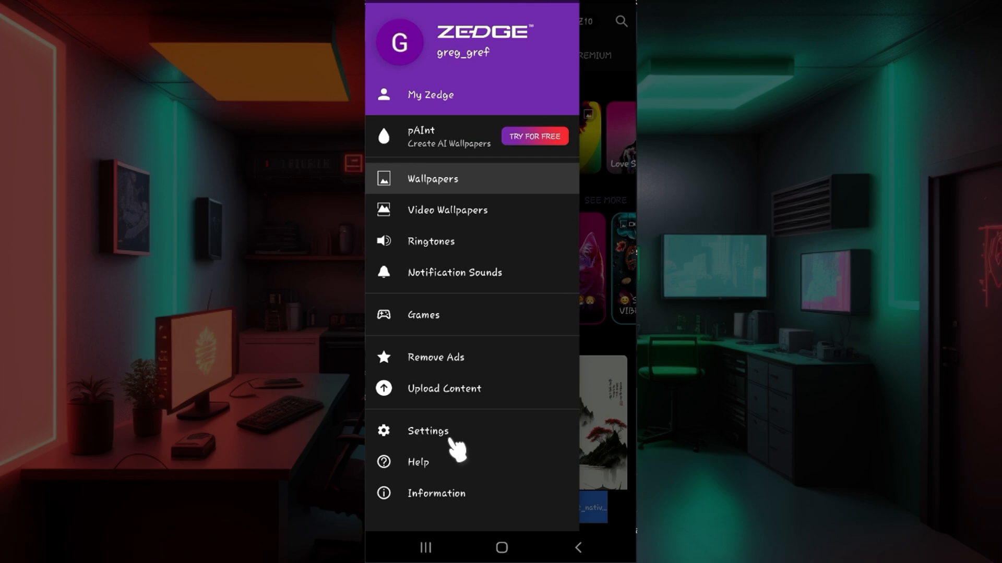
{"action": "mouse_move", "coordinate": [447, 447]}
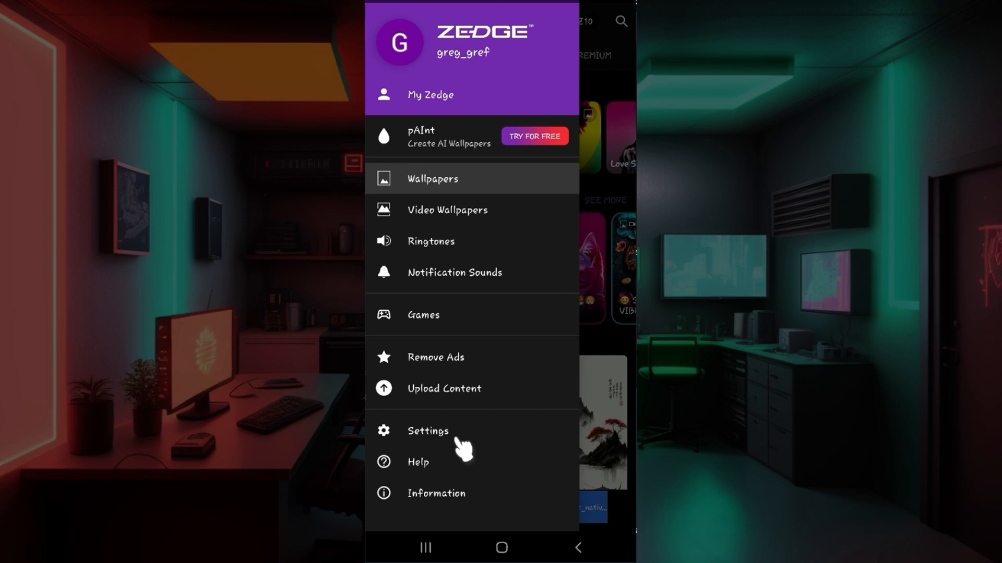
{"action": "left_click", "coordinate": [426, 431]}
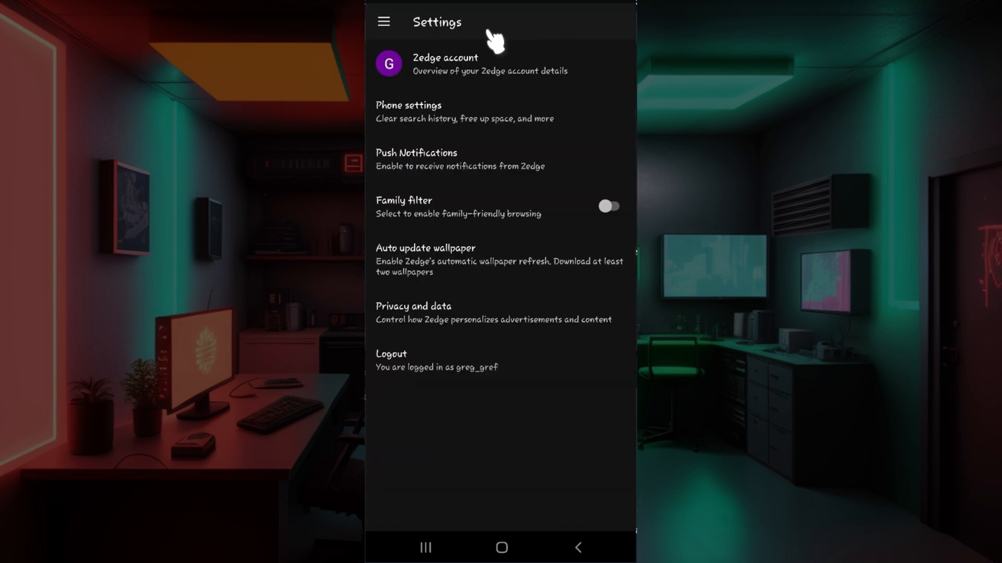
{"action": "mouse_move", "coordinate": [422, 172]}
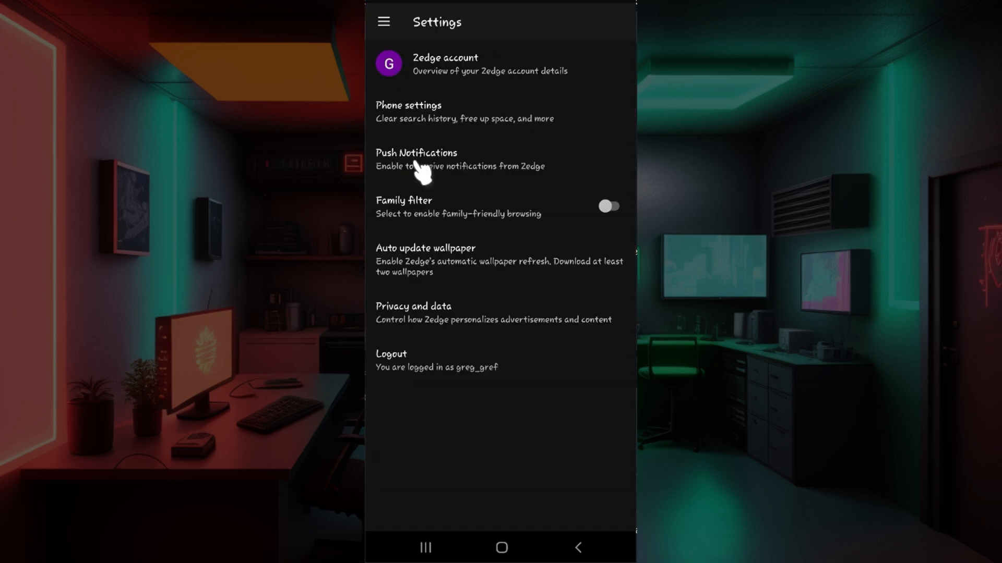
{"action": "mouse_move", "coordinate": [448, 127]}
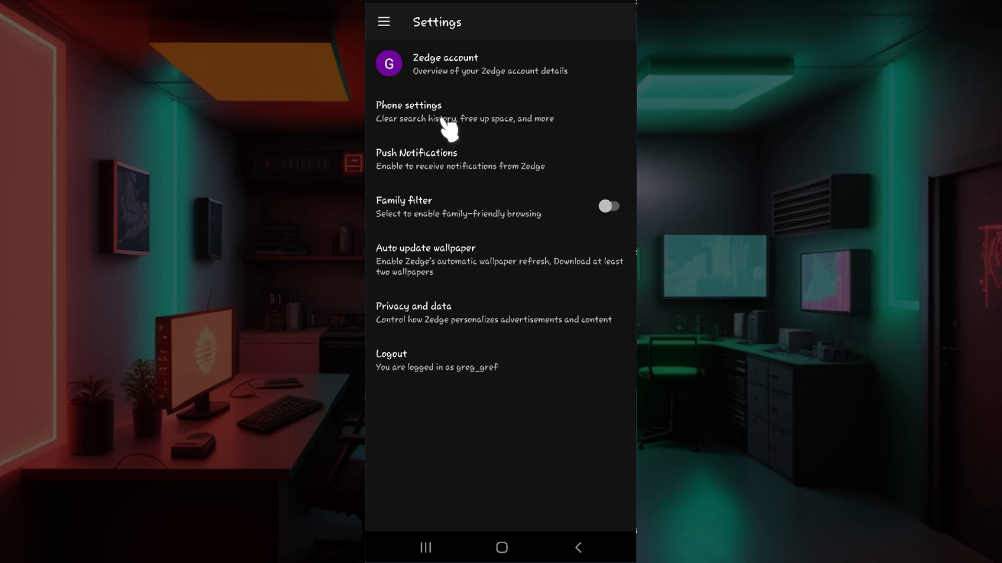
{"action": "mouse_move", "coordinate": [444, 135]}
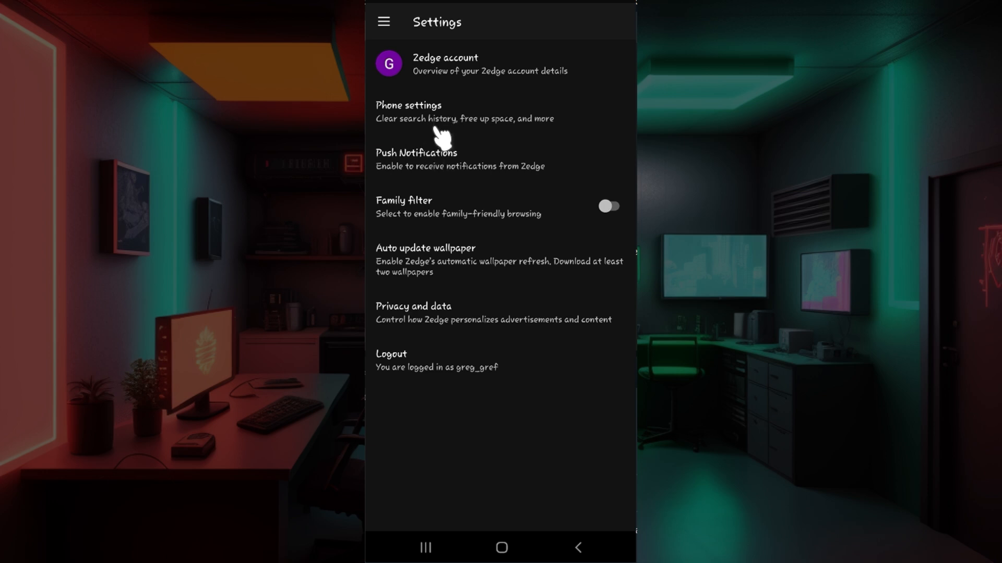
{"action": "mouse_move", "coordinate": [388, 168]}
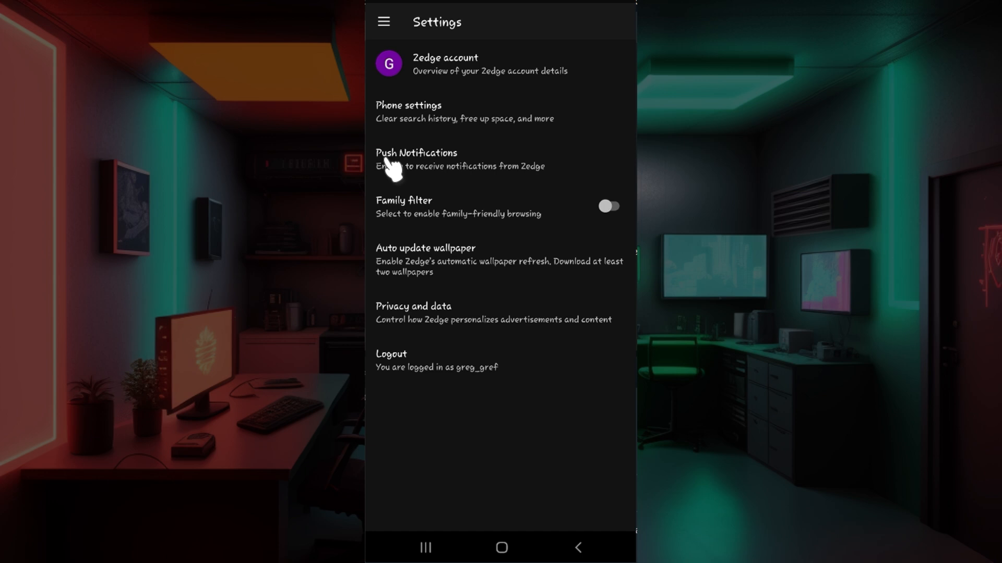
{"action": "mouse_move", "coordinate": [414, 192]}
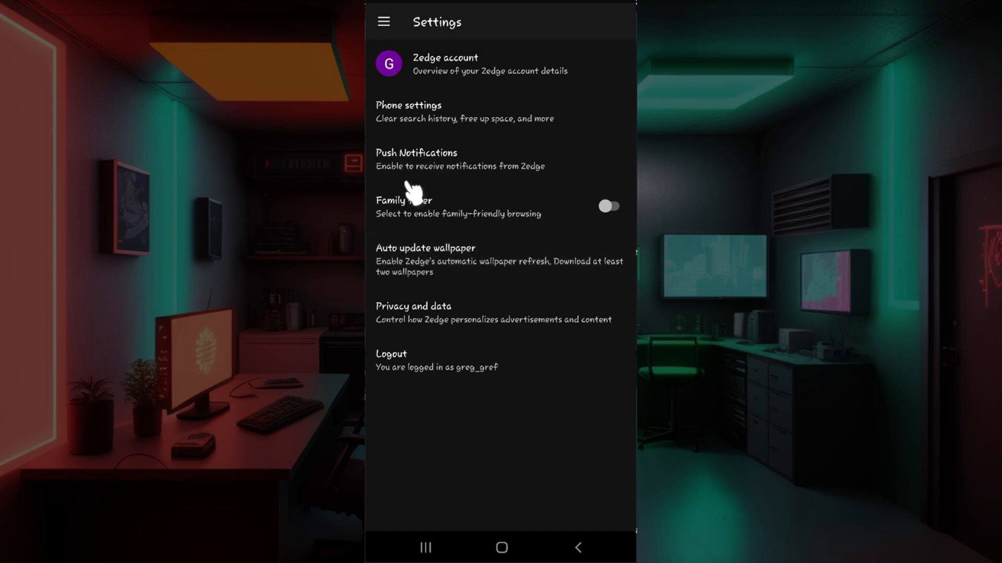
{"action": "mouse_move", "coordinate": [475, 171]}
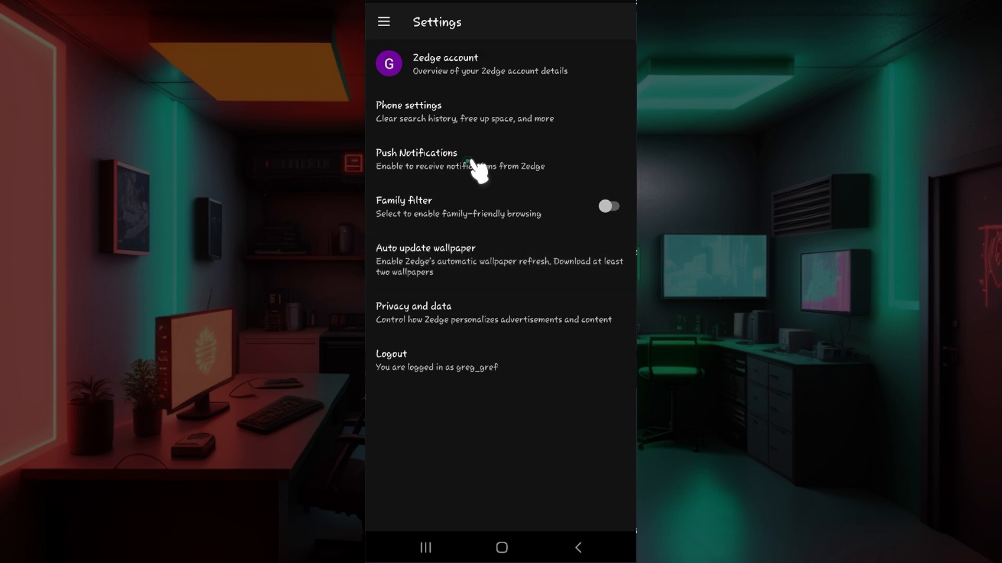
- Enter the Push Notifications preferences listing profiles that send notifications
{"action": "left_click", "coordinate": [416, 159]}
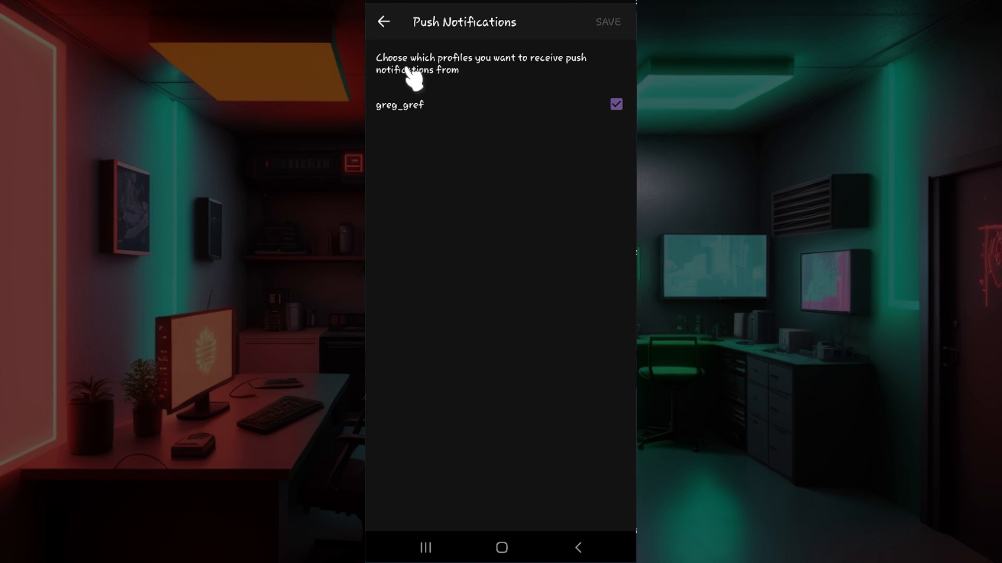
{"action": "mouse_move", "coordinate": [466, 89]}
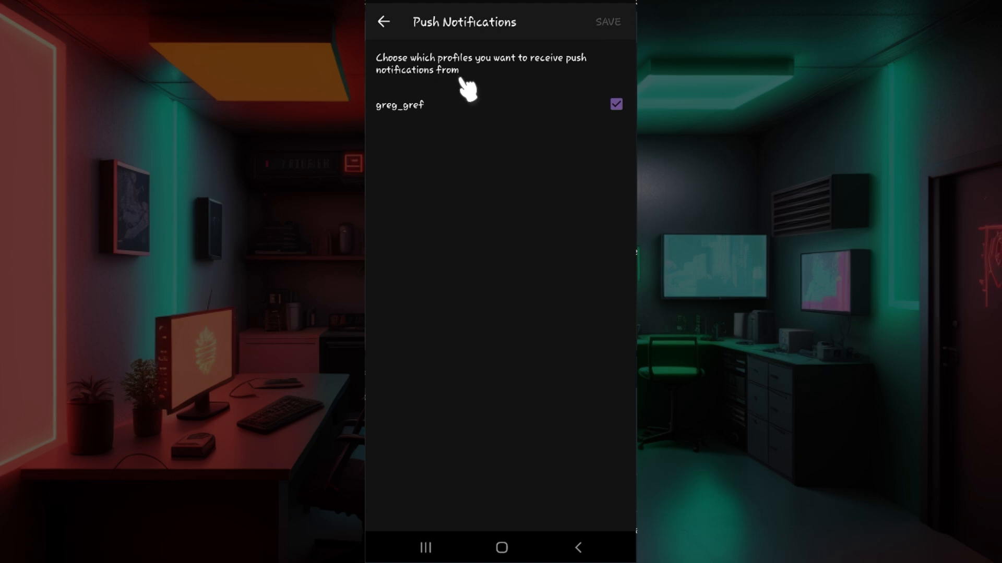
{"action": "mouse_move", "coordinate": [397, 124]}
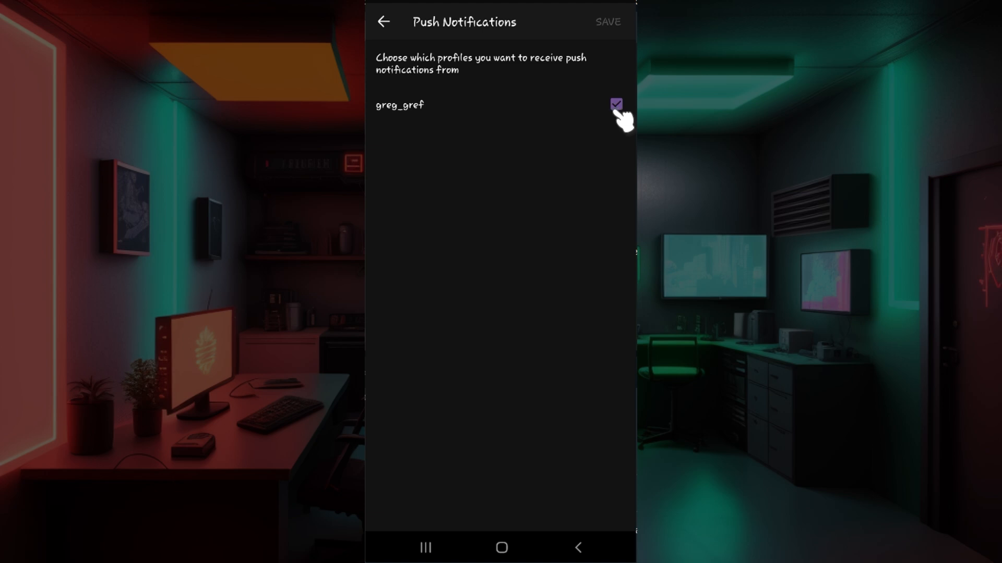
- Untick the profile's checkbox so it no longer sends push notifications
{"action": "left_click", "coordinate": [616, 104]}
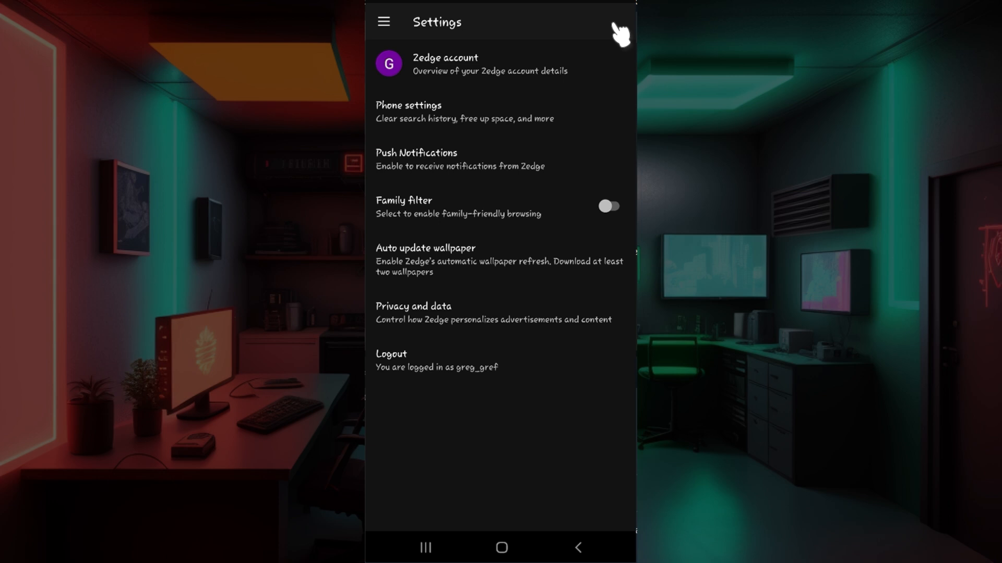
- Leave Settings for the My Zedge profile page with activity, favourites and downloads
{"action": "left_click", "coordinate": [382, 21]}
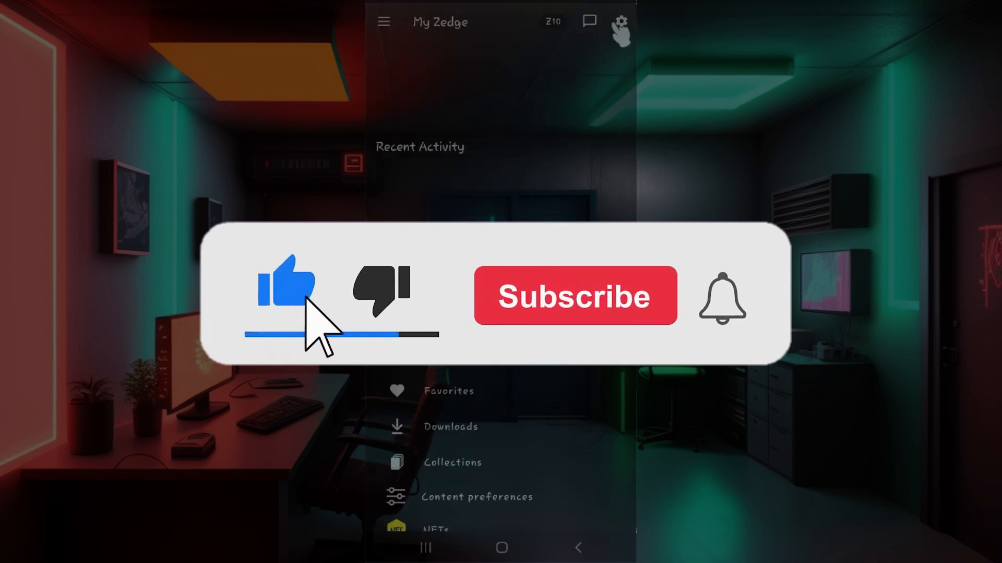
{"action": "left_click", "coordinate": [574, 295]}
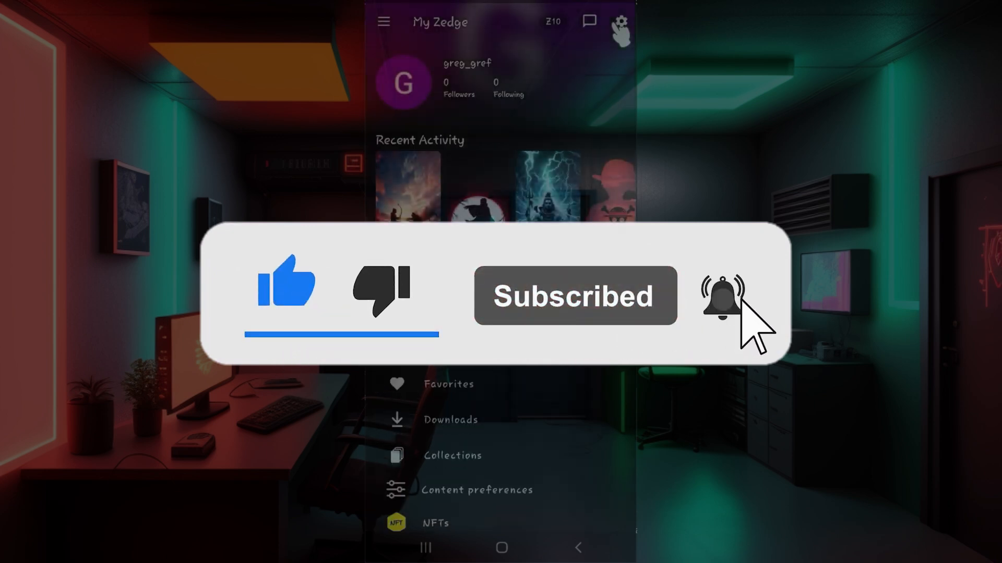